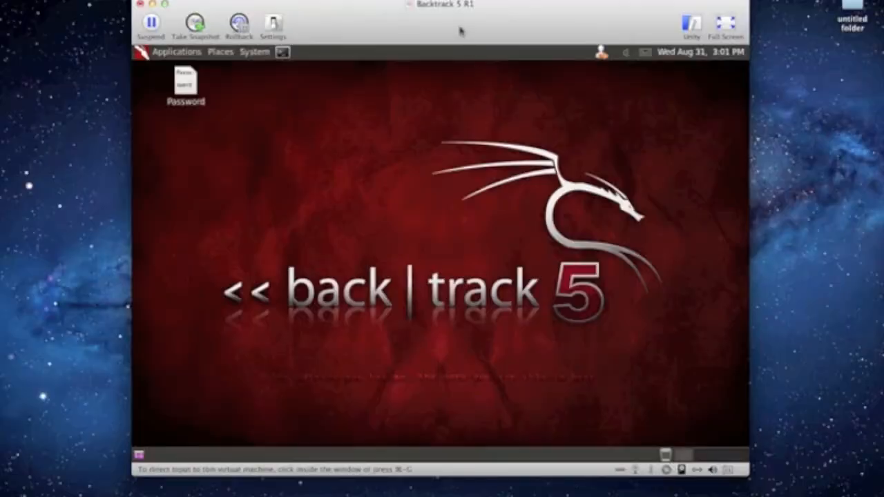
# Bring up the Applications menu to reach the Digital Anti Forensics tools list.
pyautogui.click(723, 22)
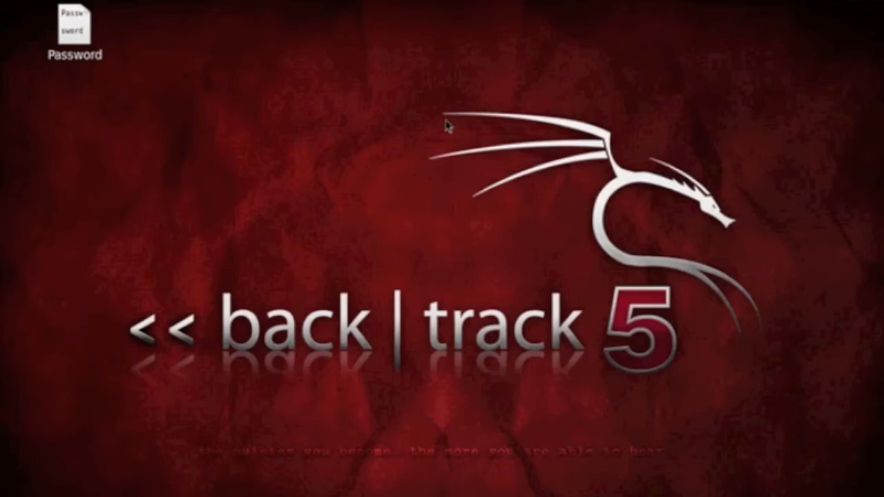
pyautogui.moveTo(181, 39)
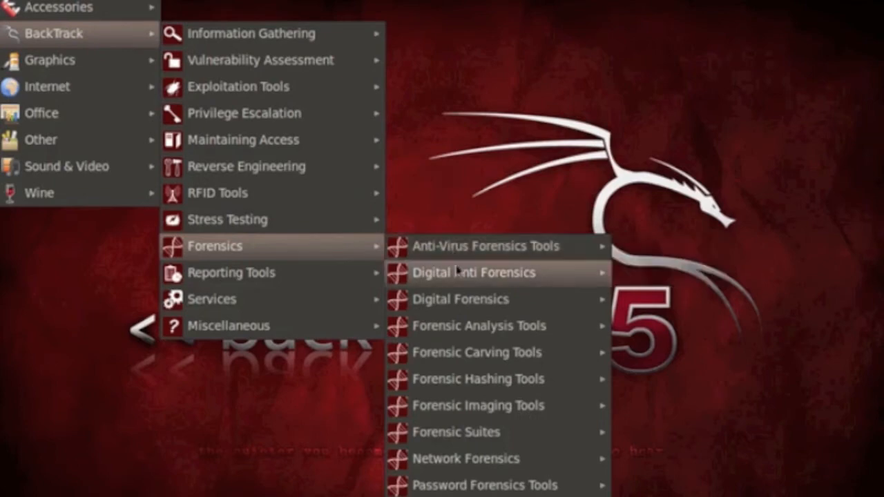
pyautogui.moveTo(472, 271)
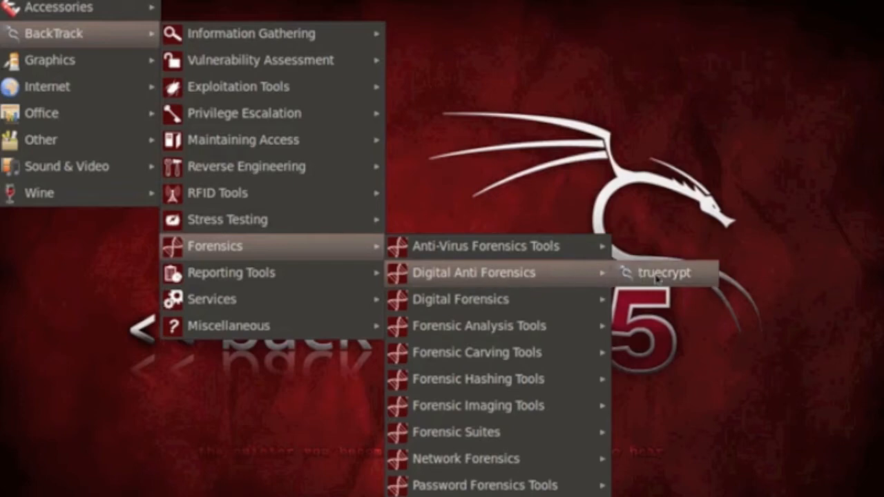
# Launch TrueCrypt from the menu and position its main window on the desktop.
pyautogui.click(662, 272)
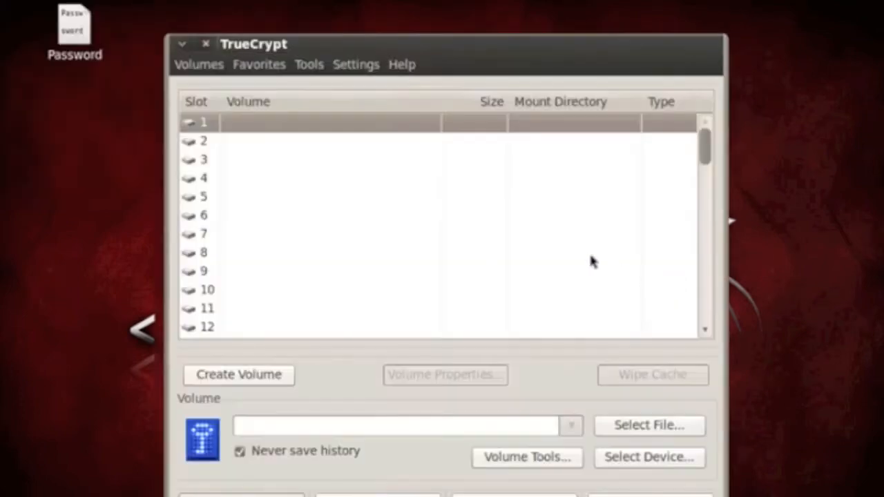
pyautogui.moveTo(442, 52); pyautogui.dragTo(452, 28)
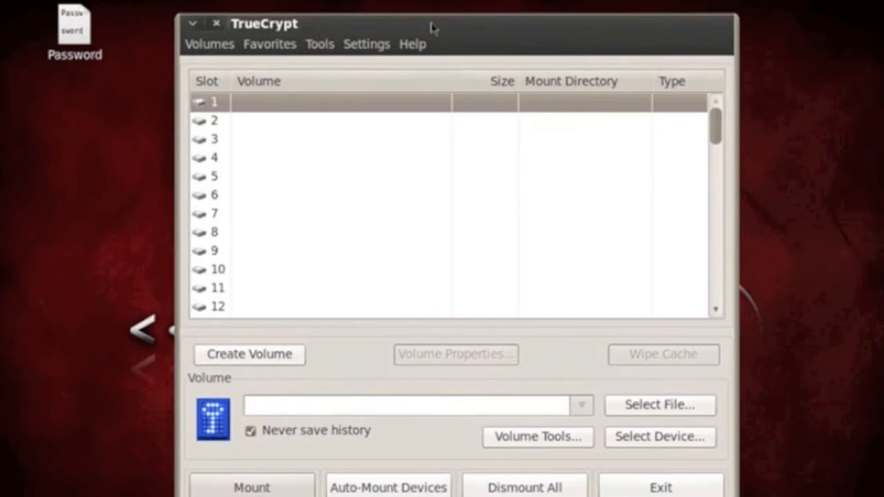
pyautogui.moveTo(453, 34)
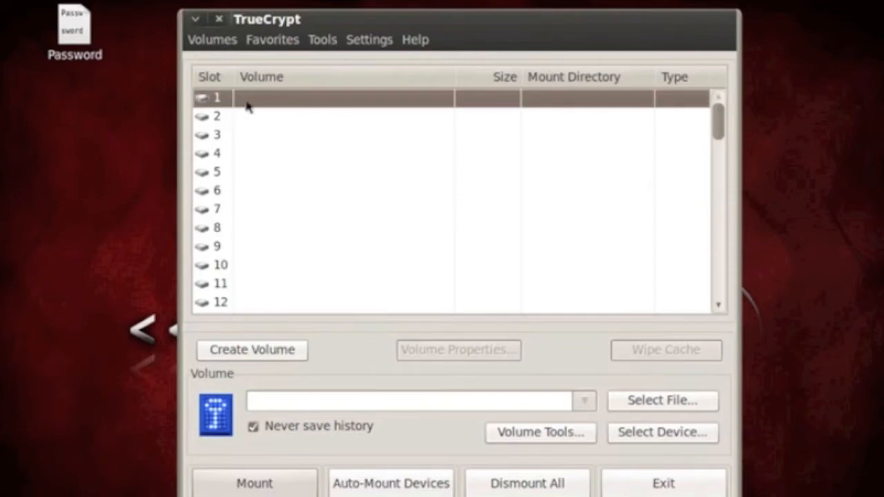
pyautogui.moveTo(219, 113)
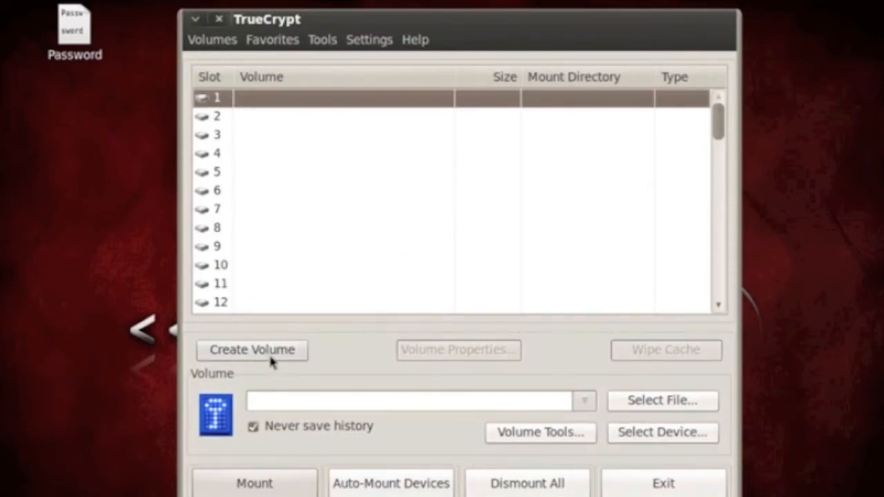
# Begin a new volume as a standard encrypted file container, reaching the file-location step.
pyautogui.click(252, 349)
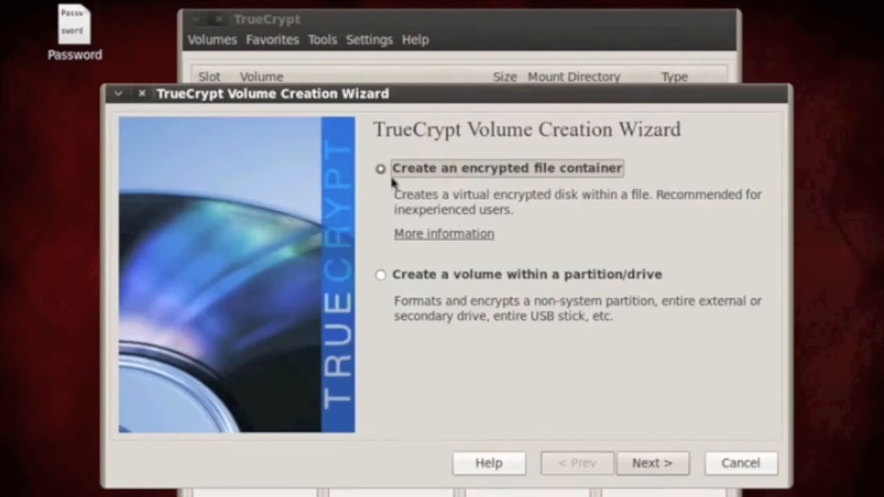
pyautogui.moveTo(546, 138)
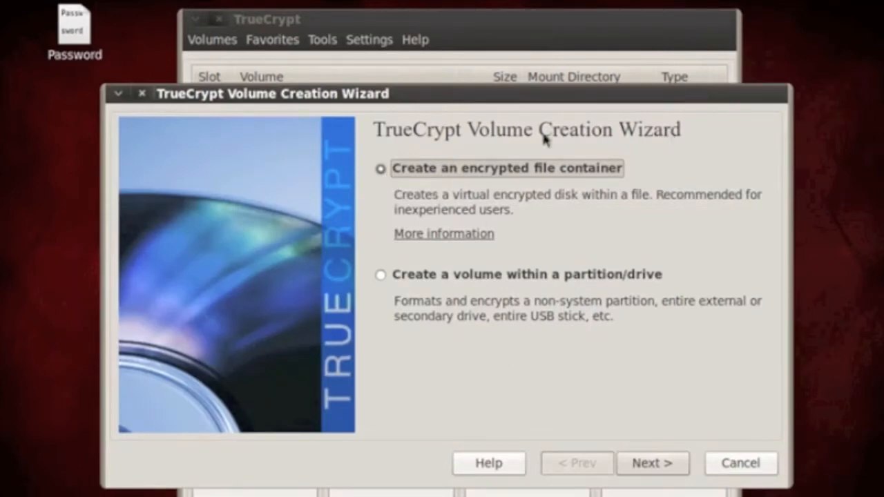
pyautogui.moveTo(632, 212)
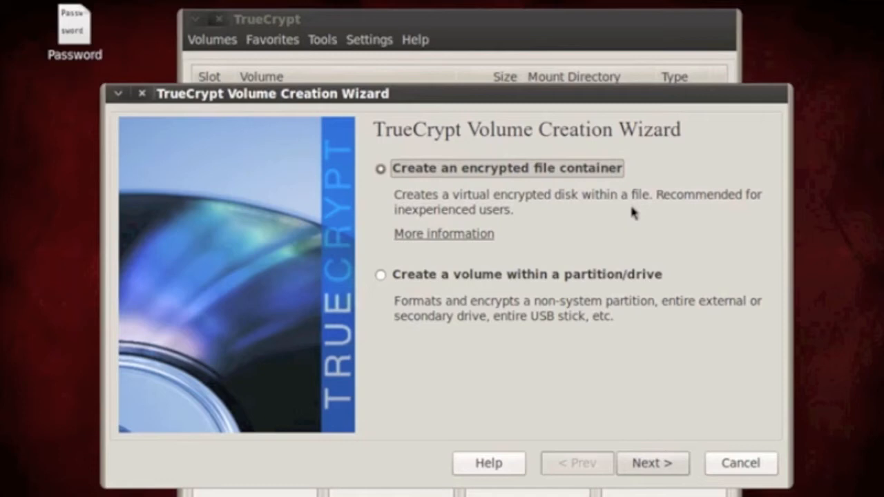
pyautogui.moveTo(624, 293)
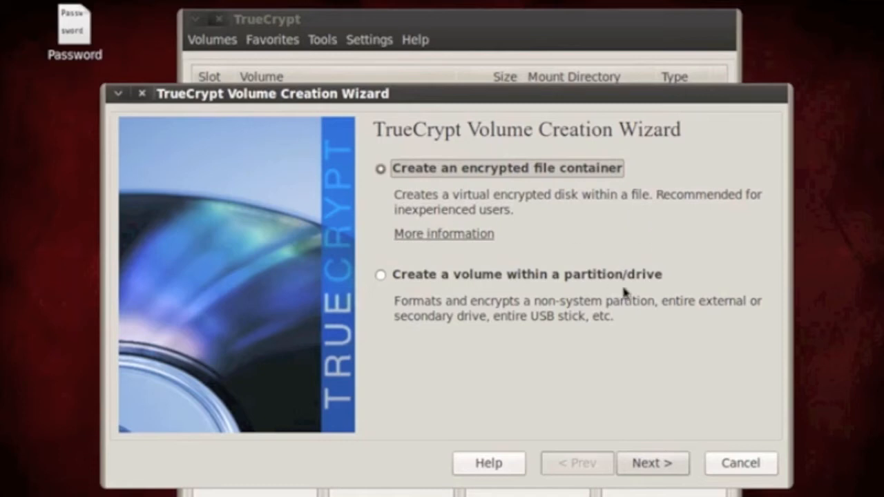
pyautogui.click(651, 463)
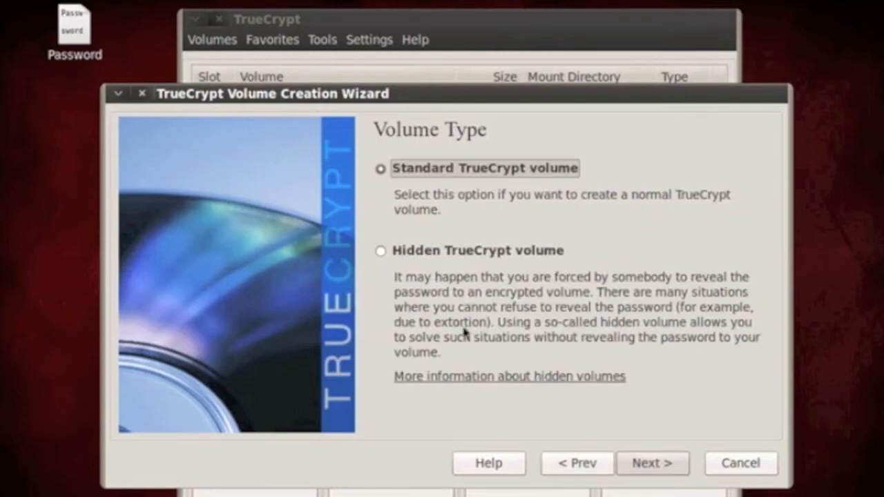
pyautogui.click(651, 463)
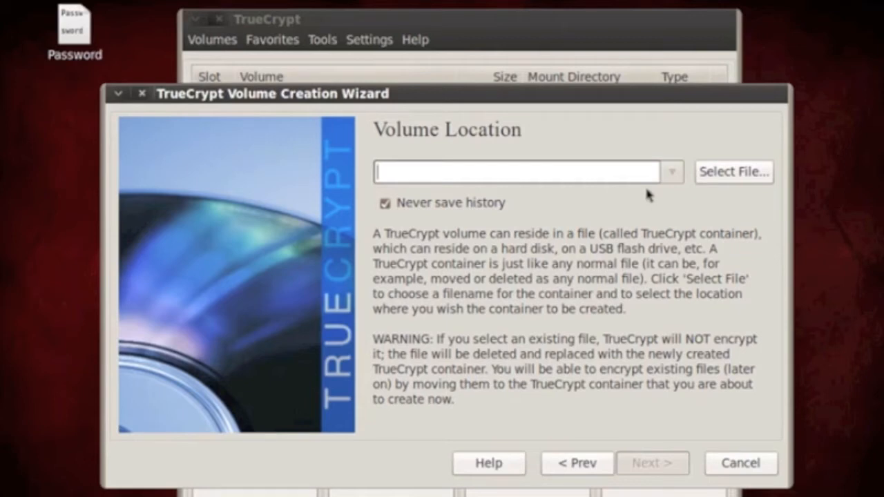
pyautogui.moveTo(699, 185)
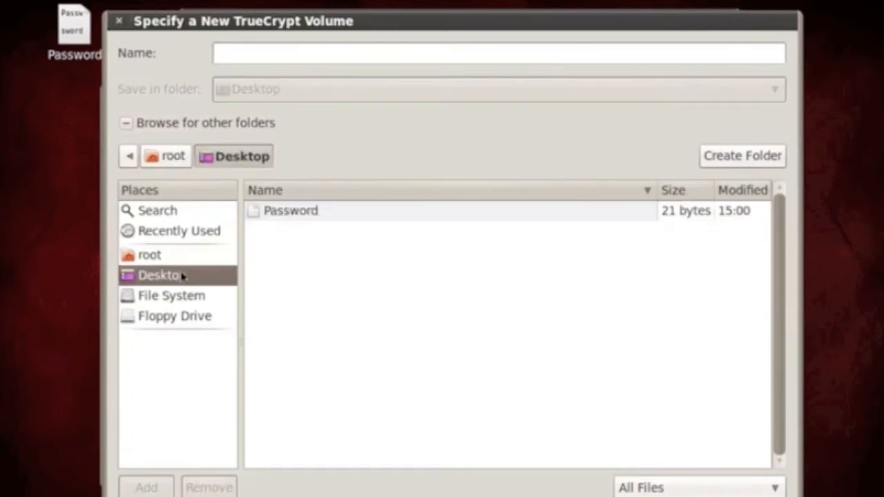
# Name the container file 'Secured' on the desktop and continue to encryption options.
pyautogui.click(497, 52)
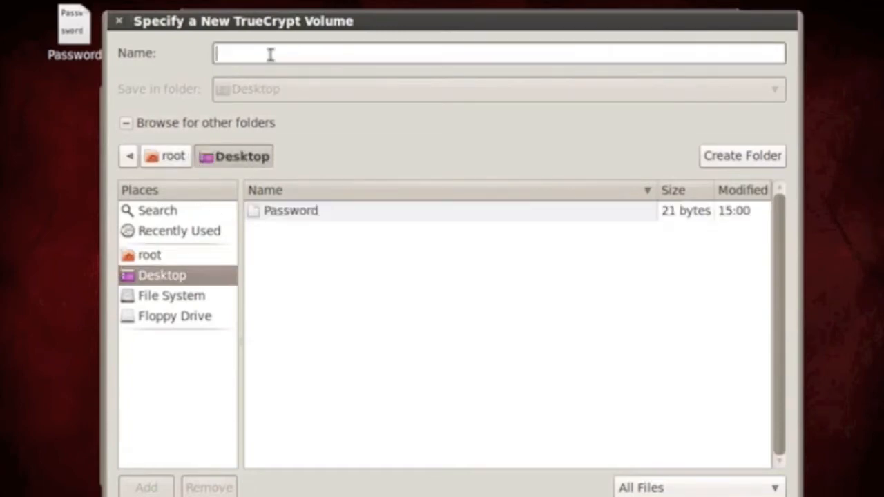
pyautogui.write('Secure')
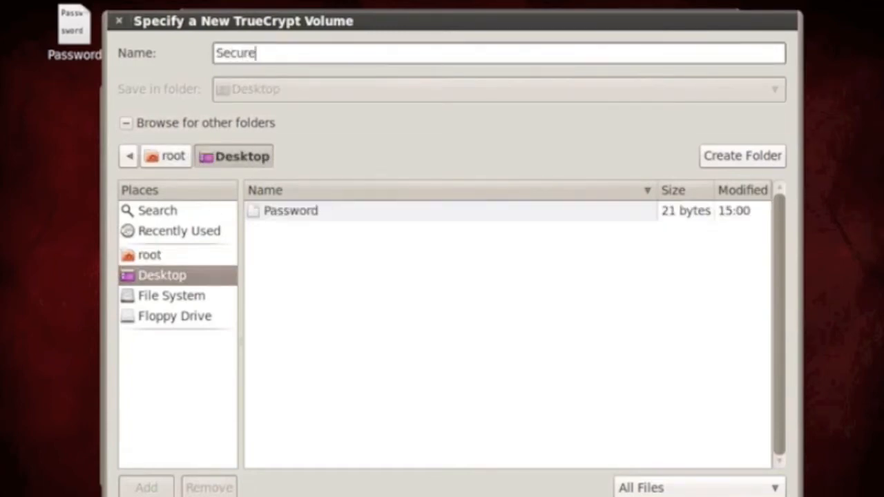
pyautogui.write('d')
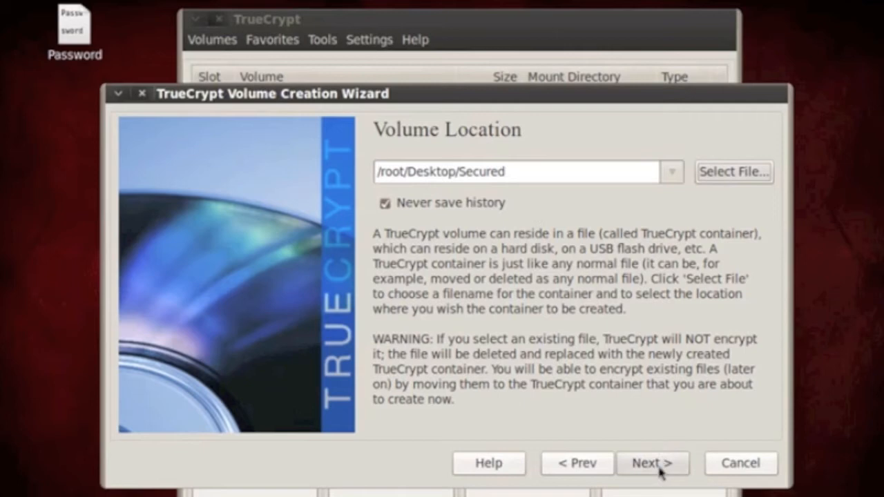
pyautogui.click(652, 463)
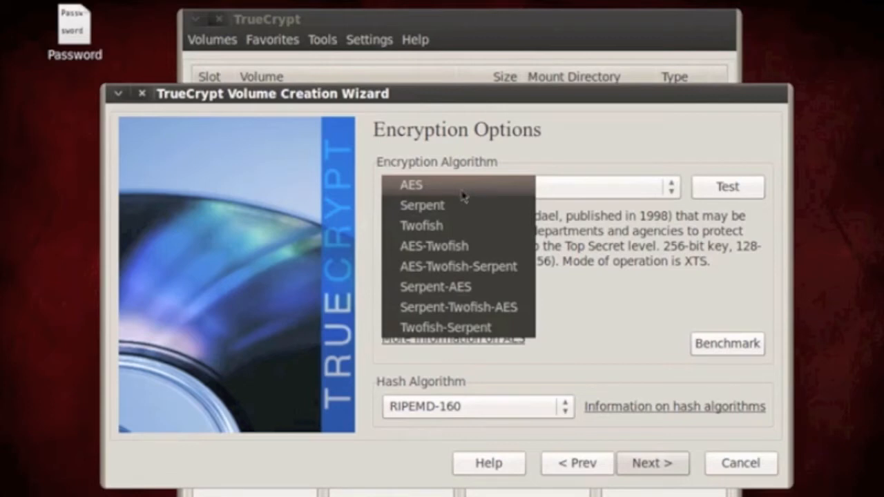
# Keep AES encryption and set the volume size to 1.
pyautogui.click(412, 185)
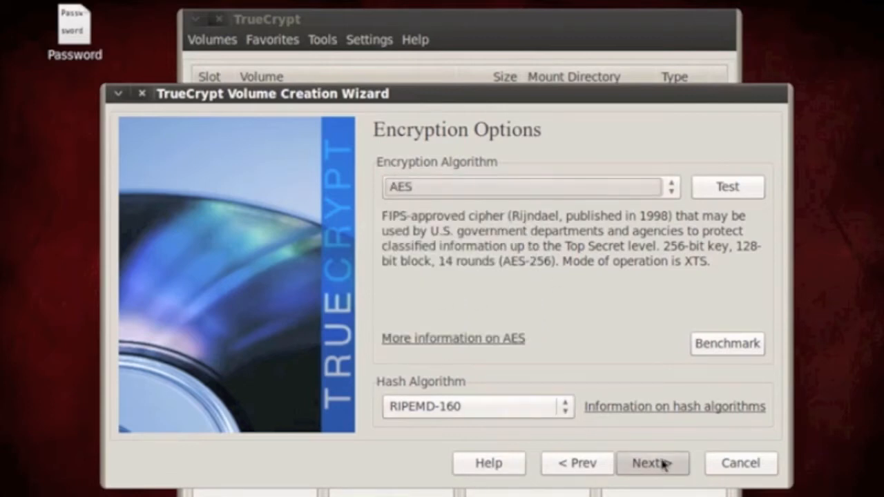
pyautogui.click(652, 463)
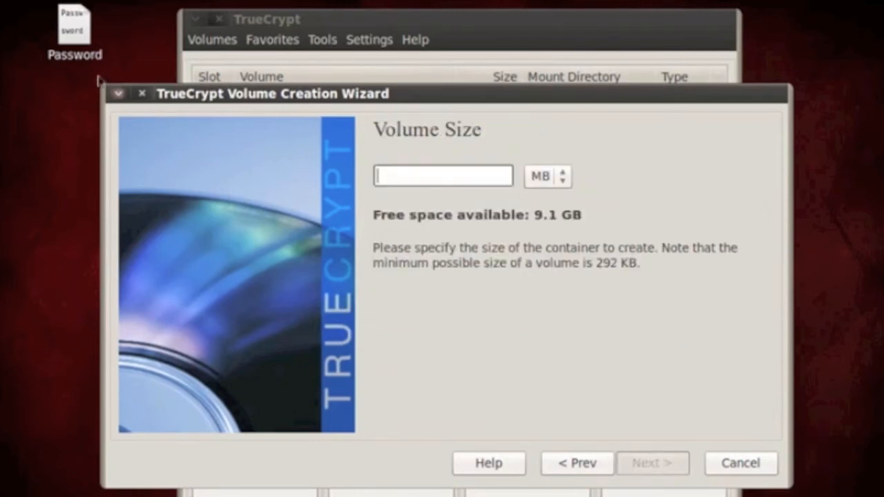
pyautogui.write('1')
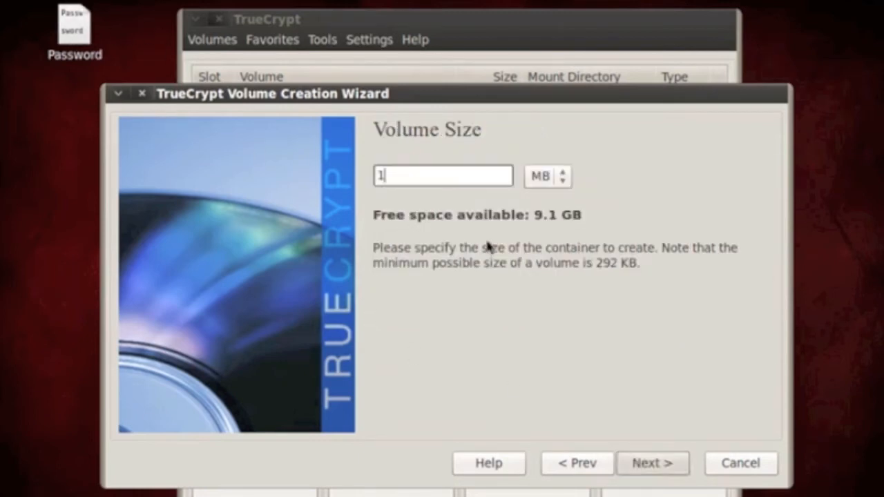
pyautogui.click(652, 462)
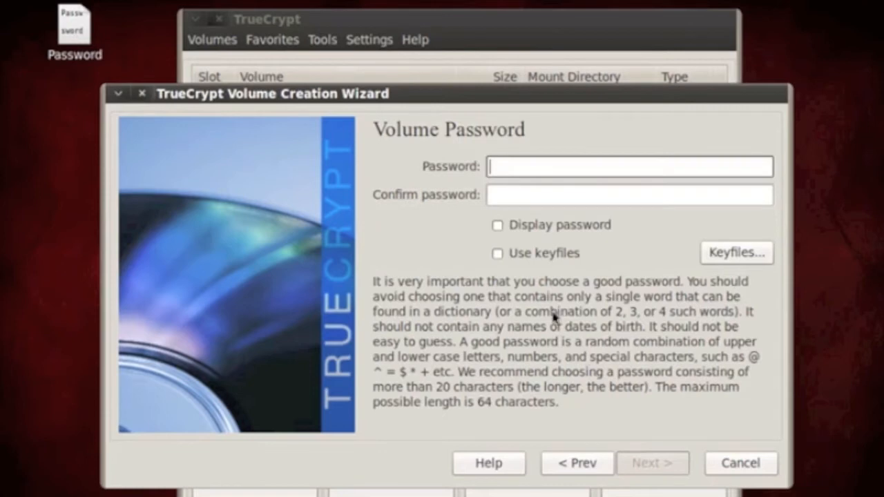
pyautogui.moveTo(555, 350)
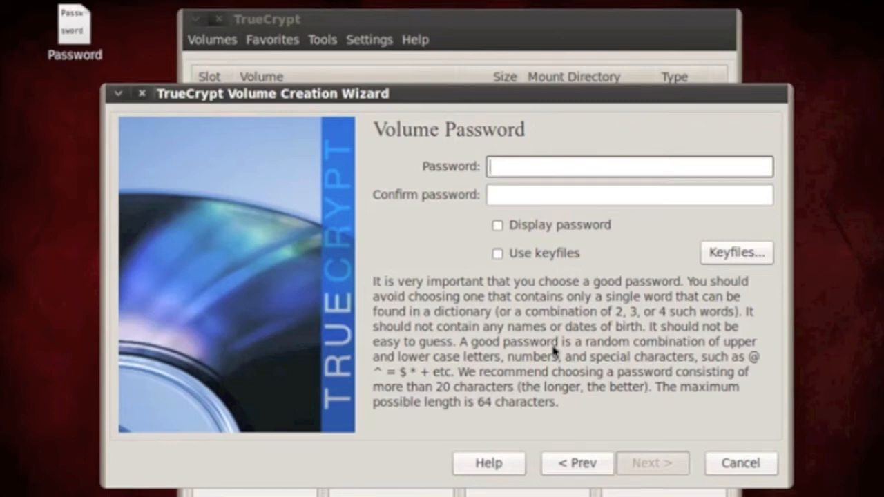
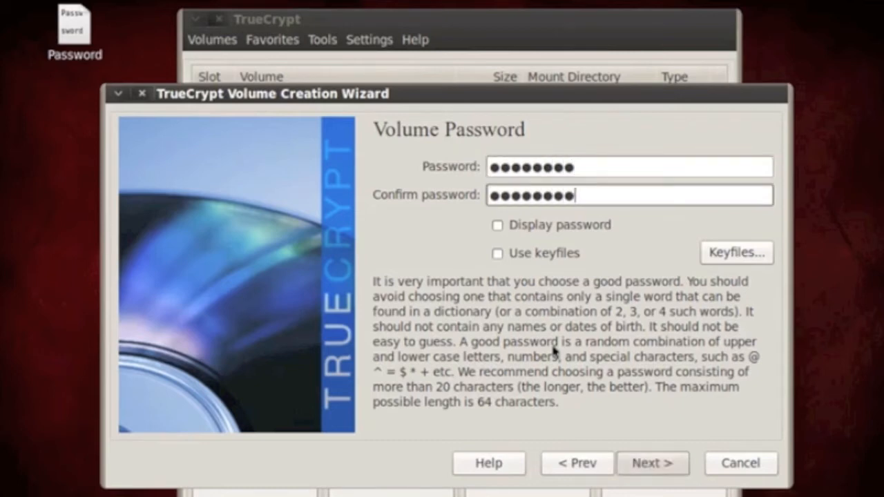
pyautogui.click(652, 462)
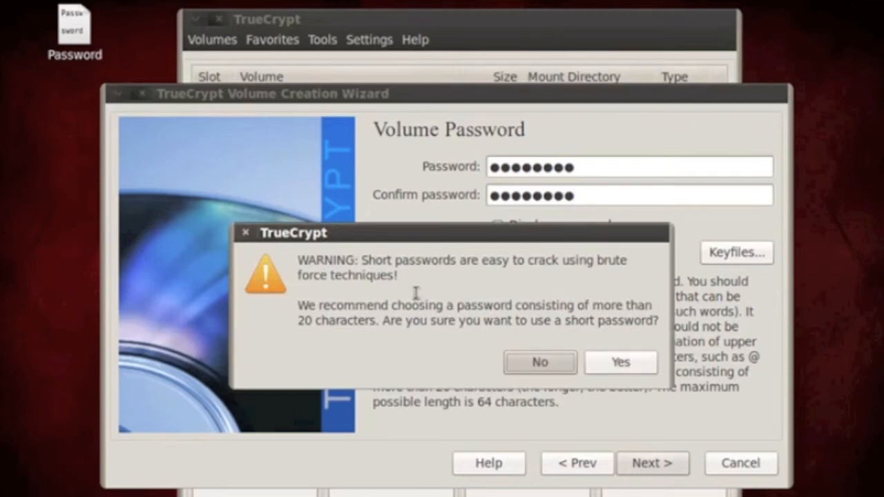
pyautogui.click(619, 362)
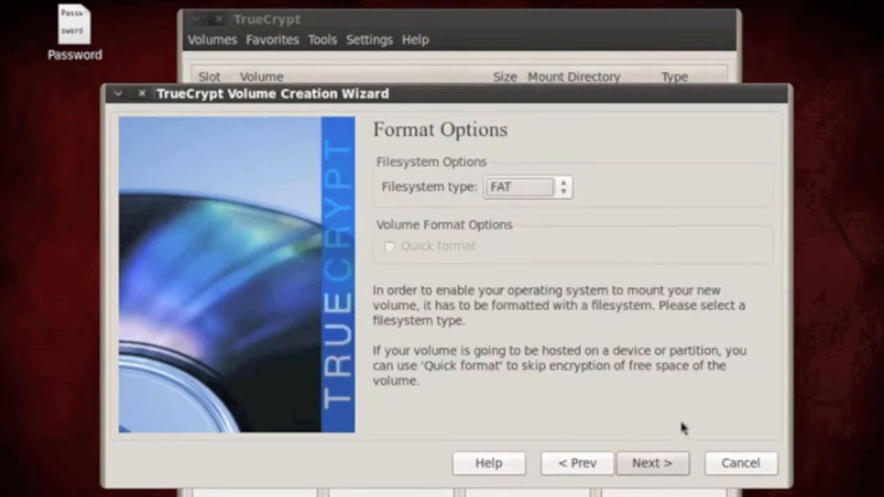
pyautogui.click(652, 462)
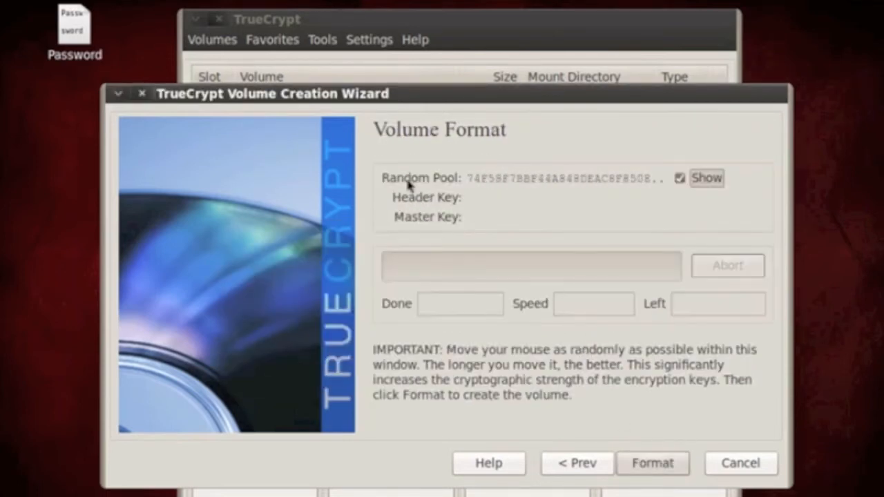
pyautogui.moveTo(504, 214)
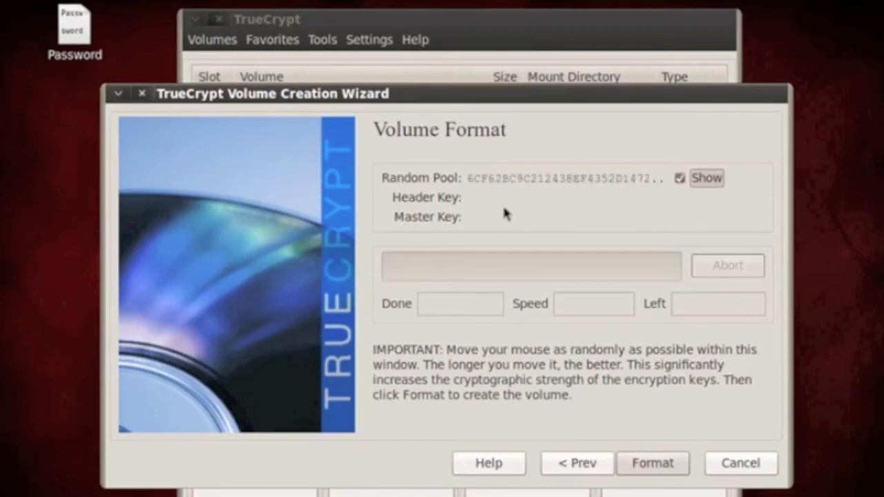
pyautogui.moveTo(463, 218)
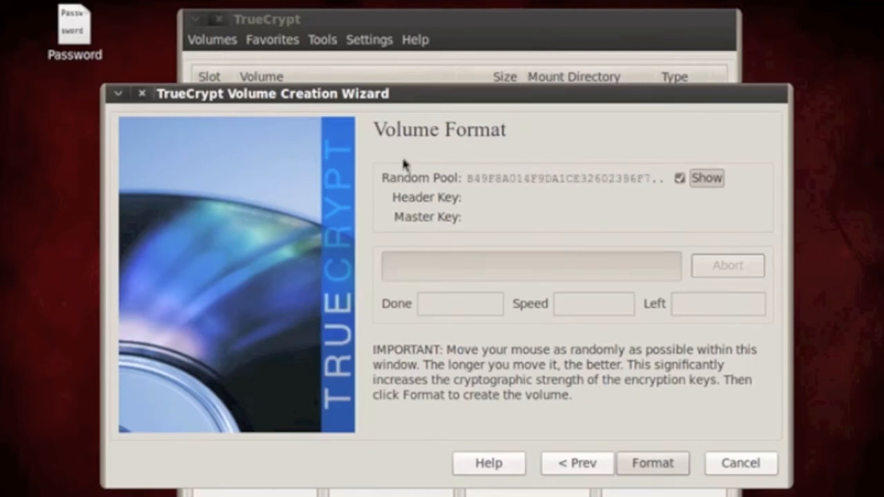
pyautogui.moveTo(651, 462)
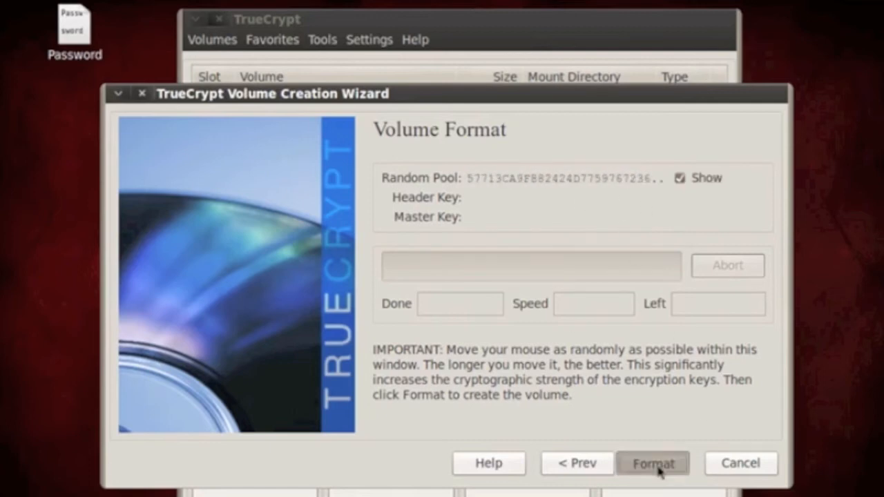
# Format the volume, acknowledge its creation and finish the Volume Created page.
pyautogui.click(652, 463)
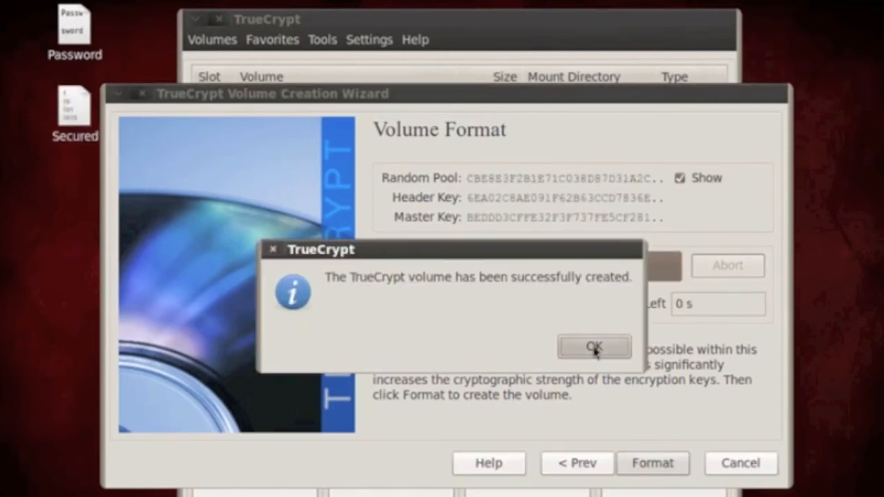
pyautogui.click(594, 347)
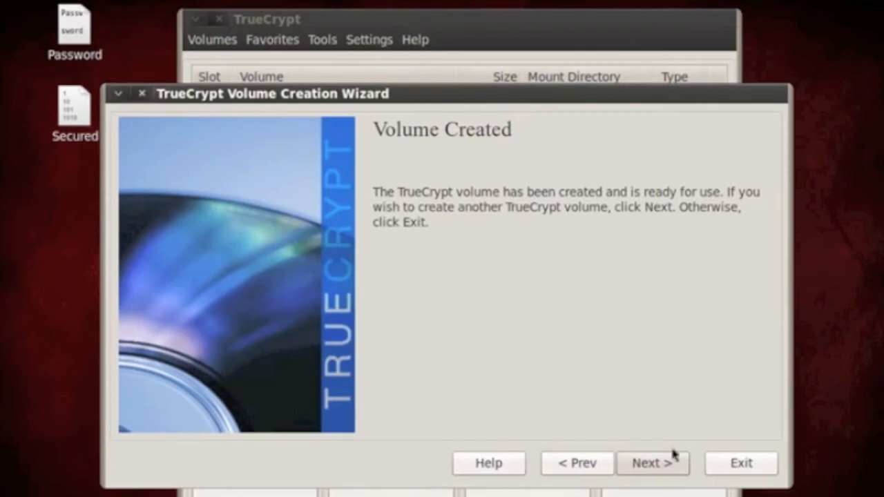
pyautogui.click(651, 463)
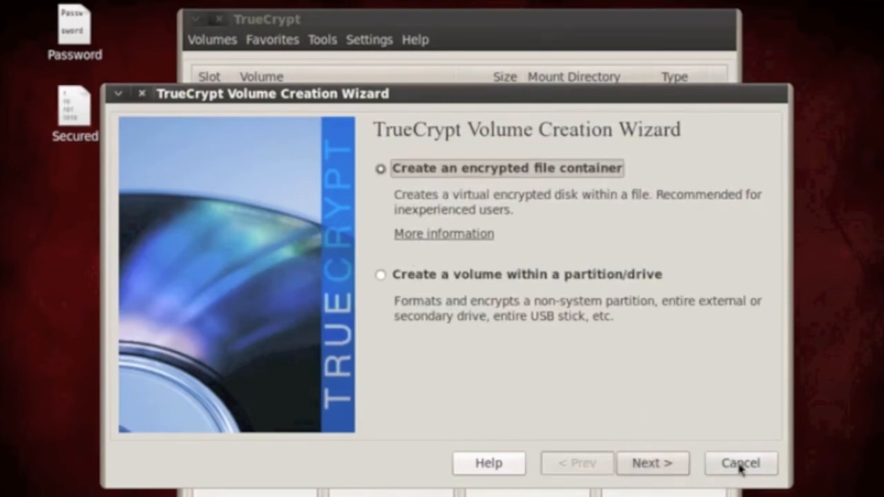
# Cancel out of the creation wizard and select the new Secured file on the desktop.
pyautogui.click(740, 462)
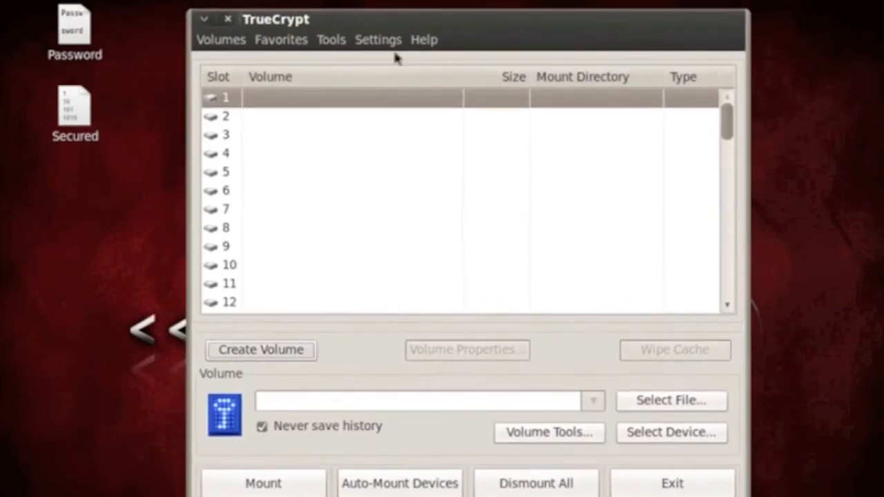
pyautogui.moveTo(163, 240)
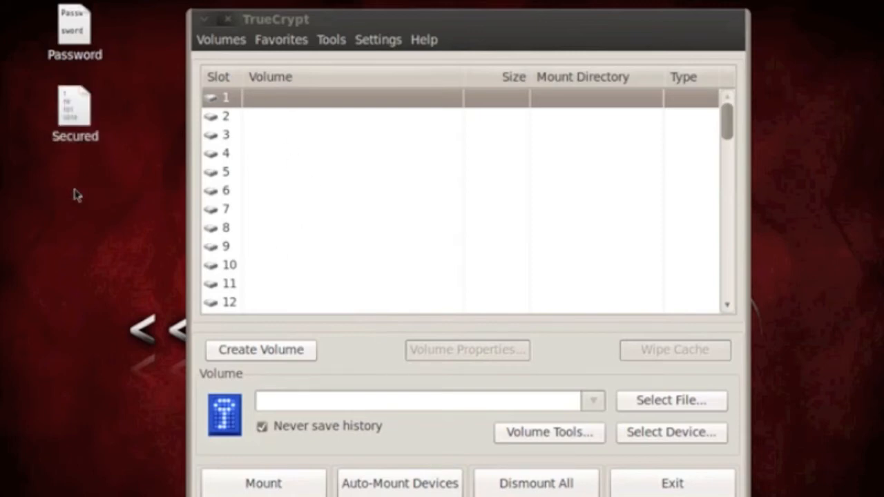
pyautogui.moveTo(85, 199)
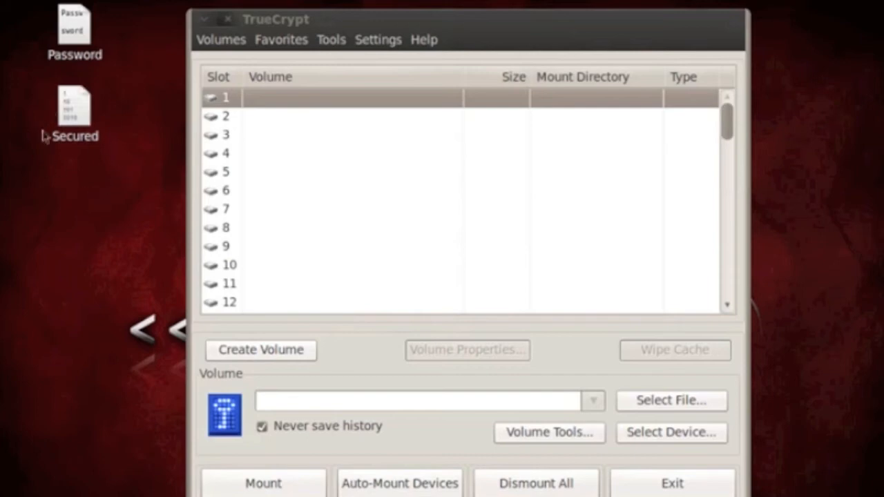
pyautogui.click(75, 111)
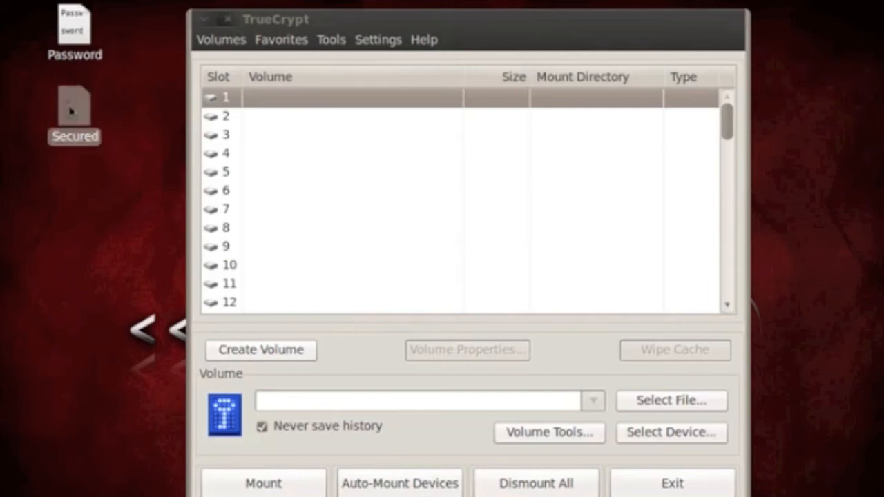
pyautogui.moveTo(107, 208)
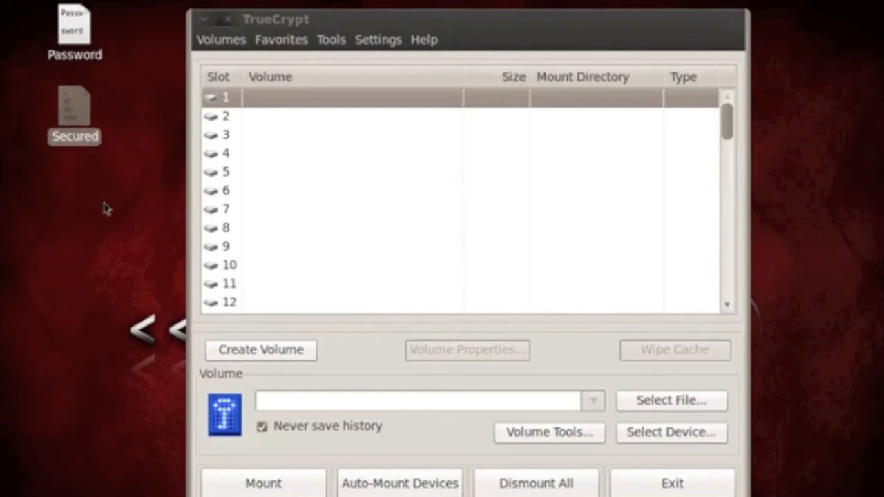
pyautogui.moveTo(109, 200)
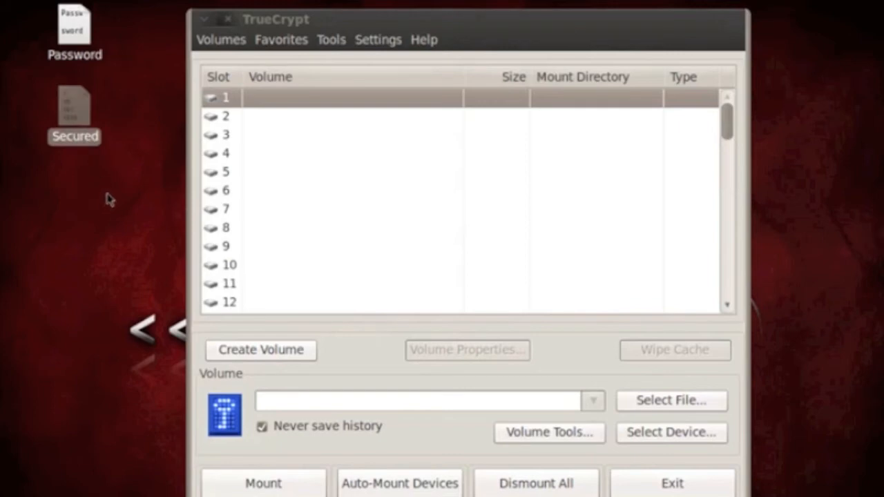
pyautogui.moveTo(129, 183)
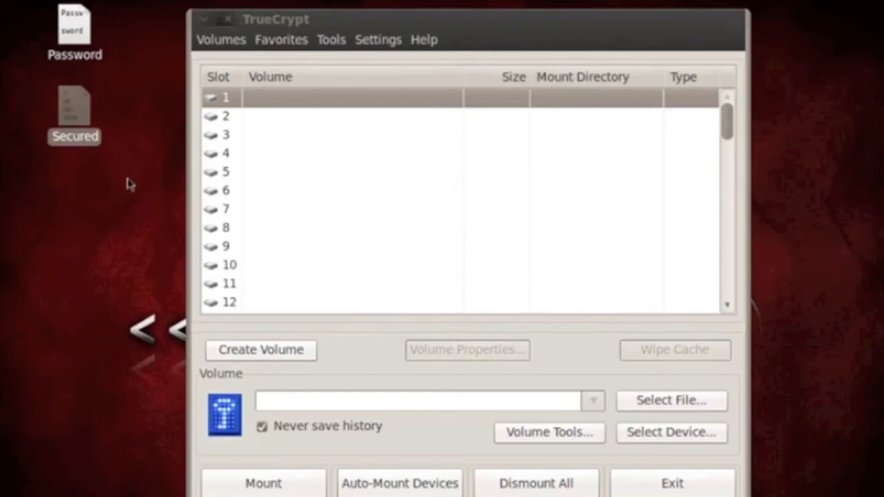
pyautogui.moveTo(127, 185)
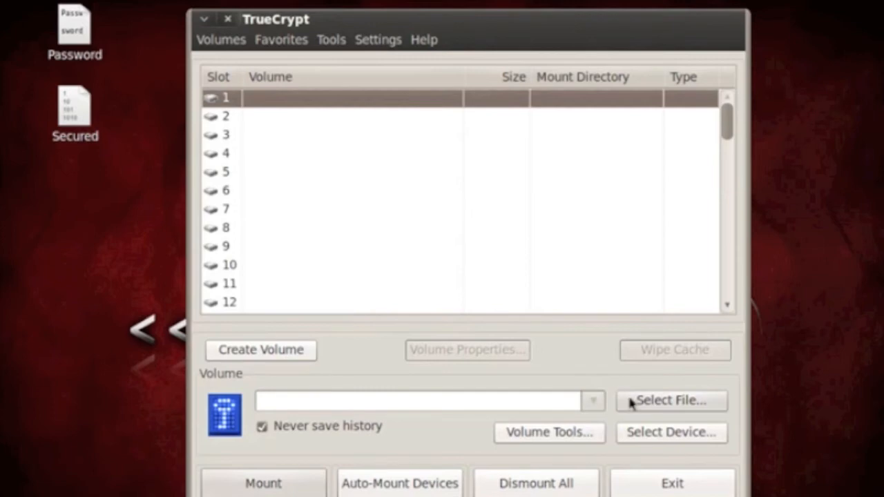
# Mount /root/Desktop/Secured with its password so it appears as truecrypt1 in slot 1.
pyautogui.click(669, 400)
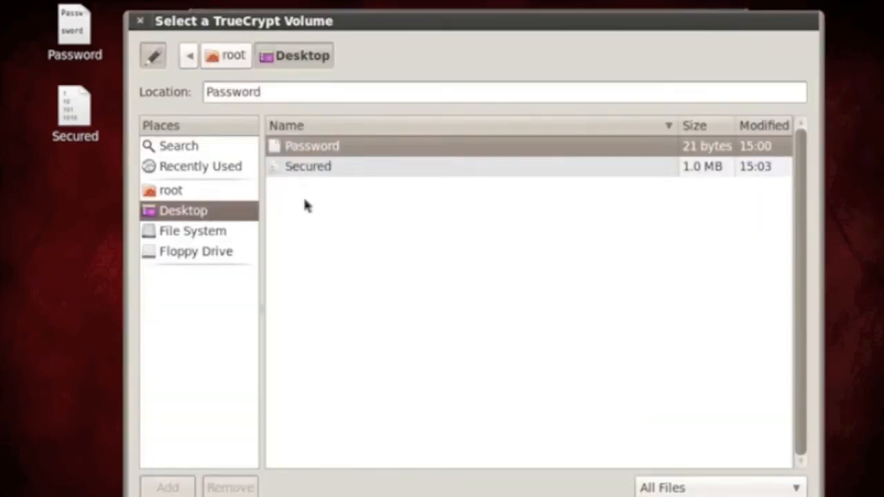
pyautogui.click(308, 166)
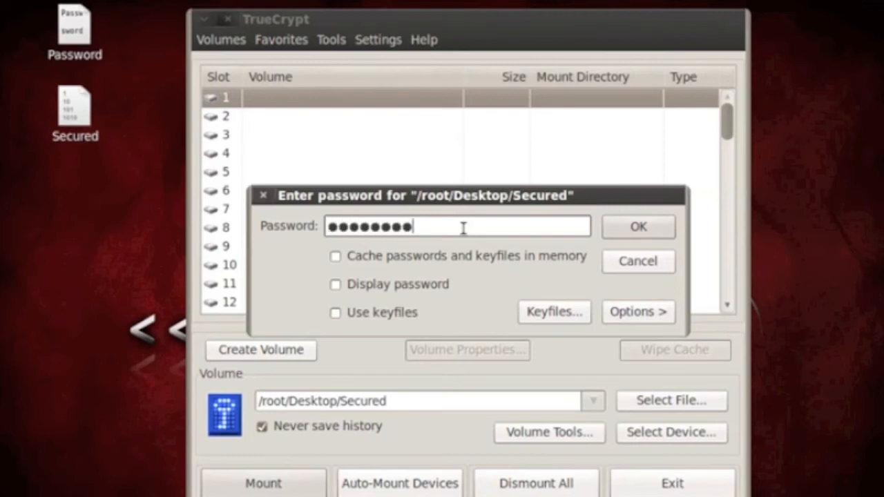
pyautogui.click(637, 226)
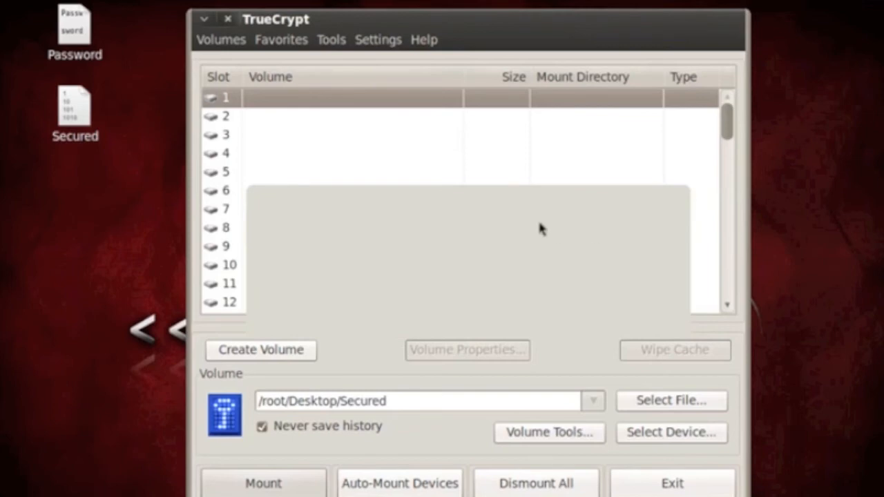
pyautogui.click(262, 484)
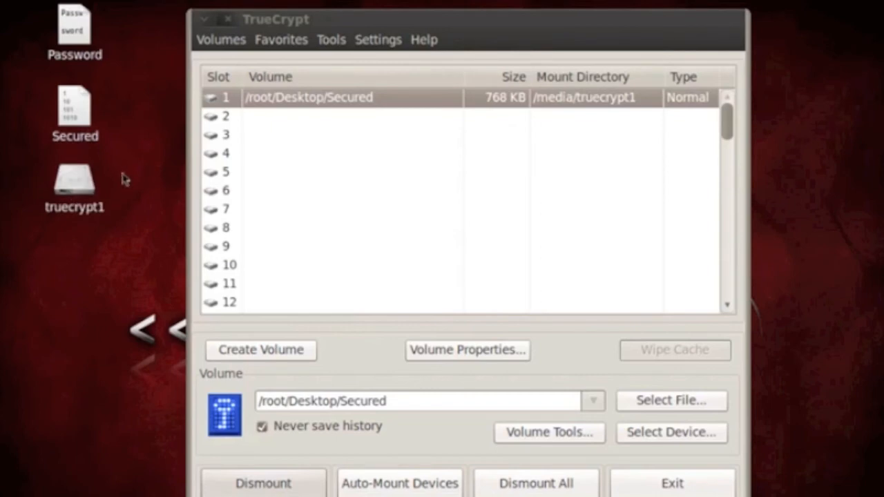
pyautogui.moveTo(116, 180)
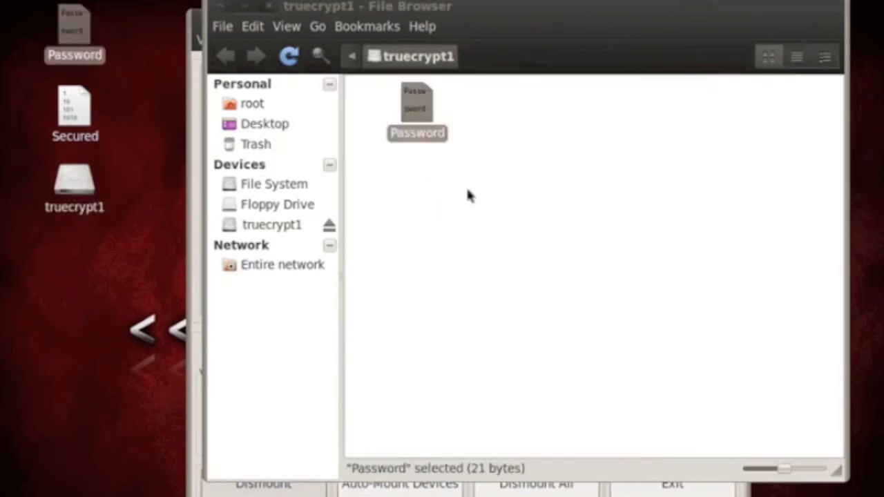
# View the Password file inside the mounted truecrypt1 volume and answer the display prompt.
pyautogui.doubleClick(417, 111)
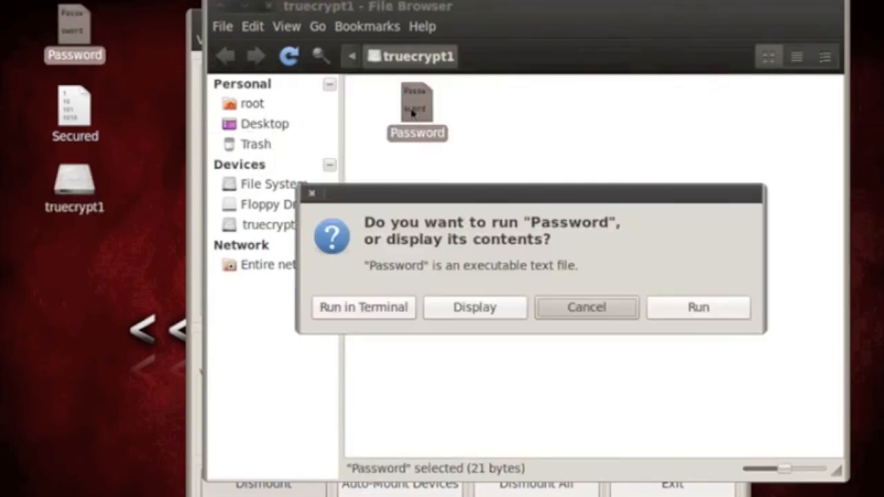
pyautogui.click(475, 306)
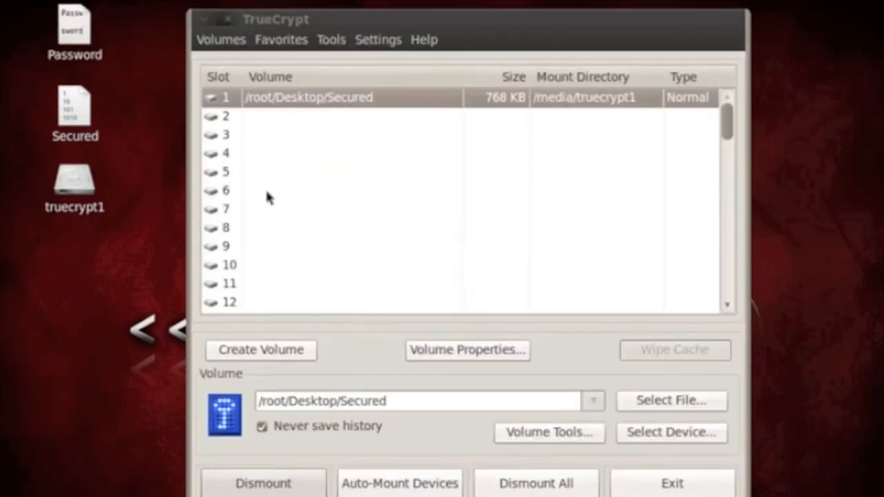
pyautogui.moveTo(55, 94)
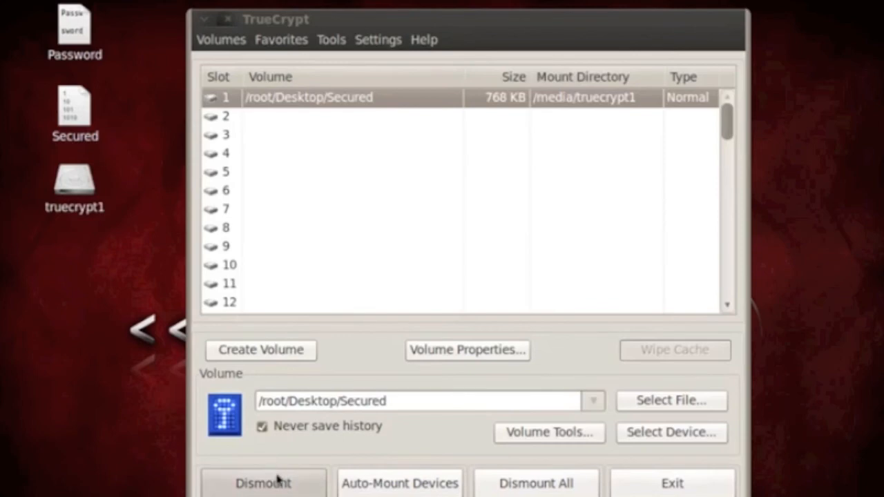
# Dismount the Secured volume and act on the desktop Password file from its context menu.
pyautogui.click(262, 483)
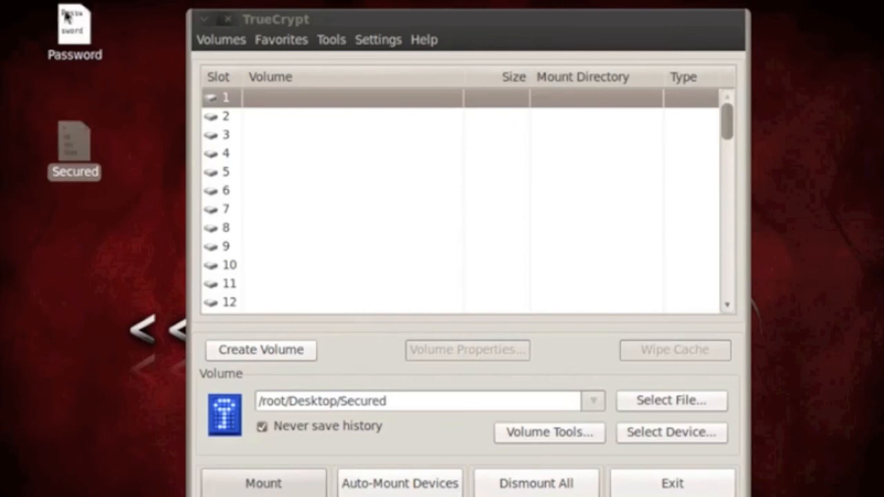
pyautogui.rightClick(75, 21)
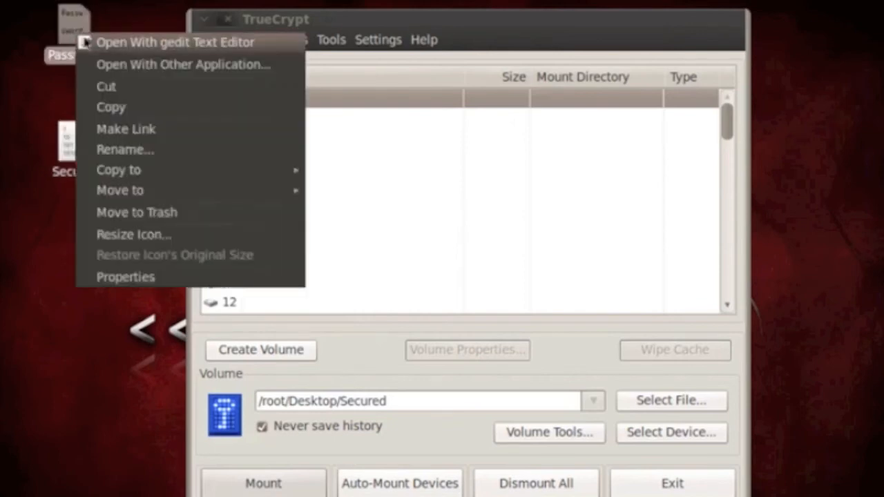
pyautogui.click(174, 42)
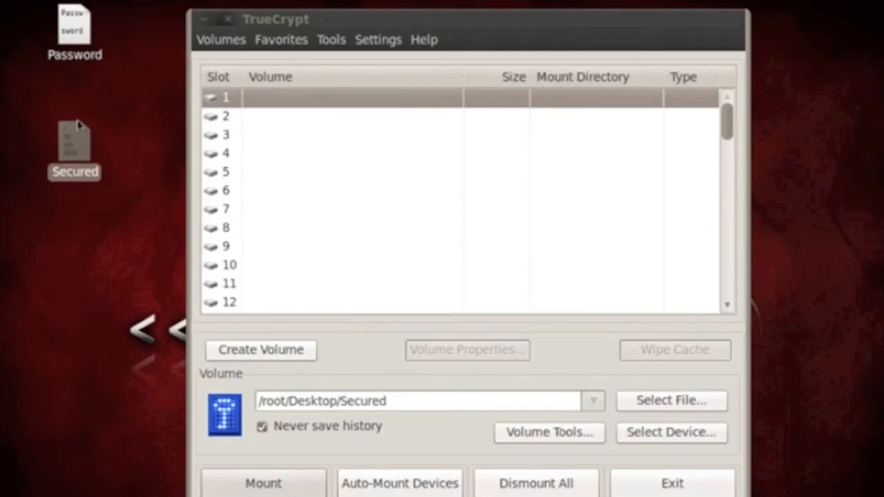
pyautogui.moveTo(647, 190)
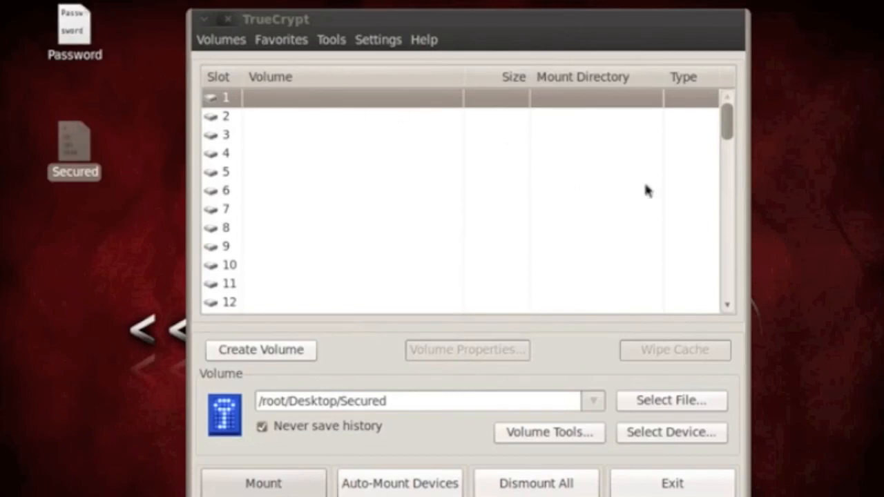
pyautogui.moveTo(146, 270)
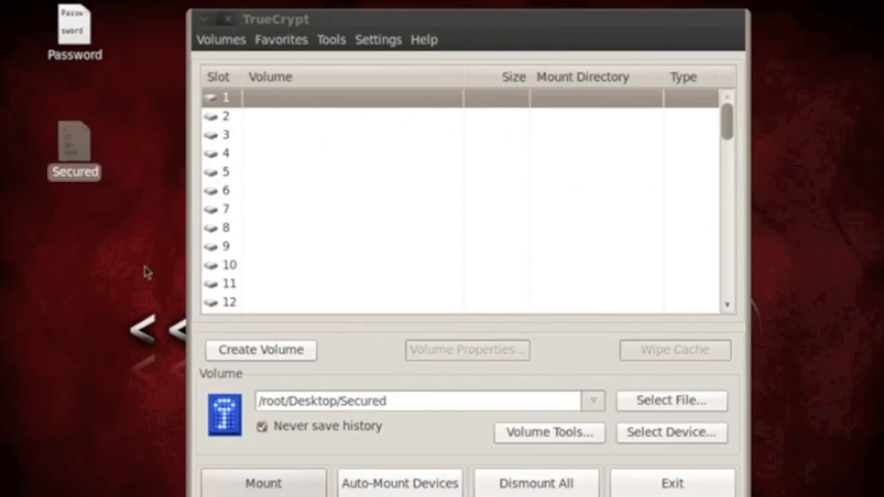
pyautogui.moveTo(477, 442)
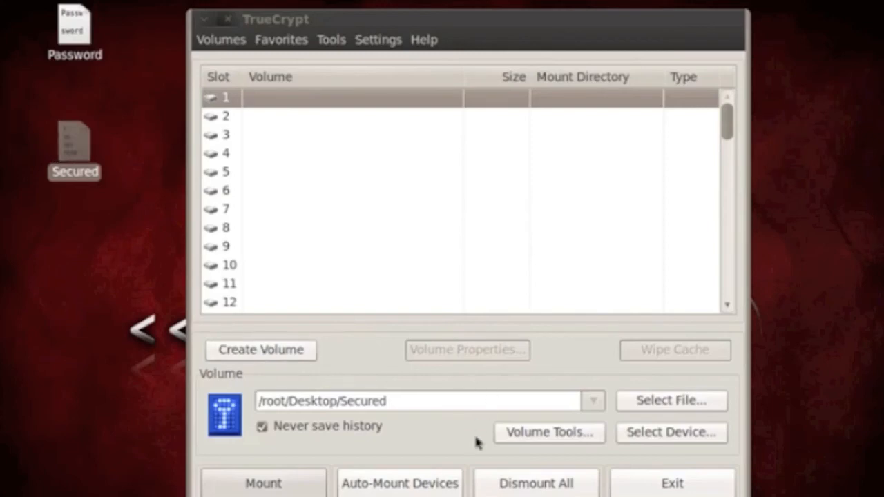
pyautogui.moveTo(254, 188)
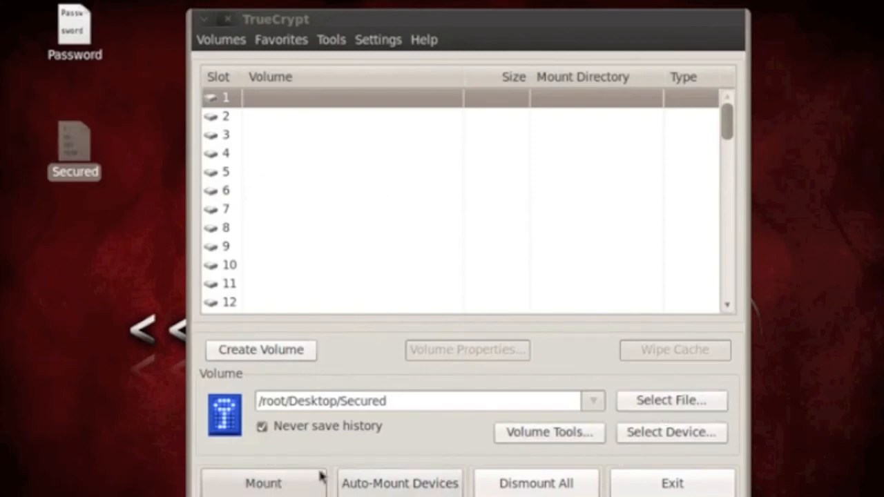
pyautogui.click(262, 483)
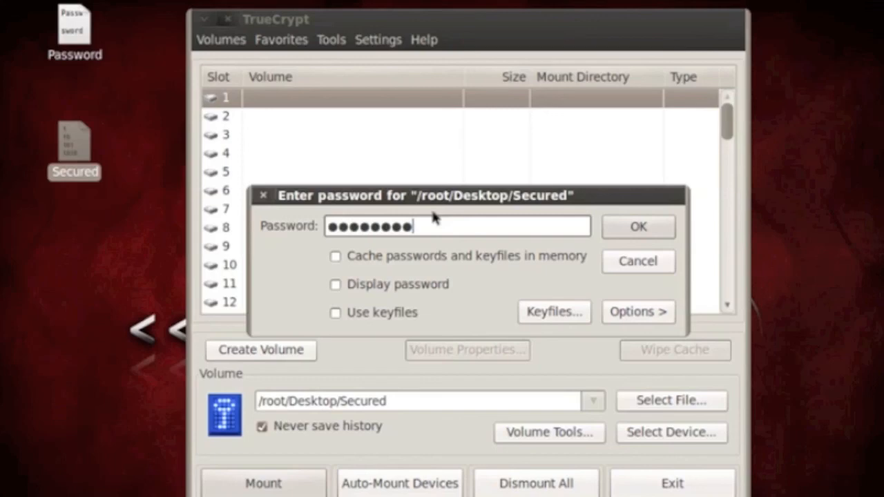
pyautogui.click(638, 227)
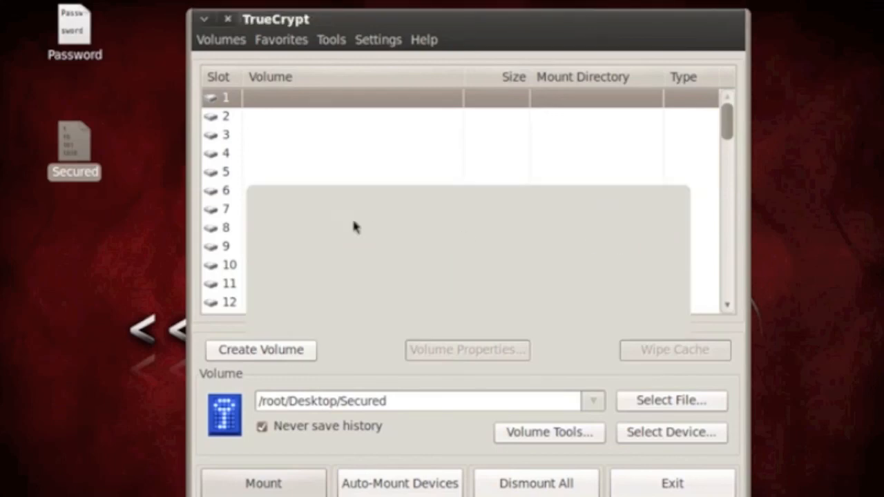
pyautogui.click(263, 484)
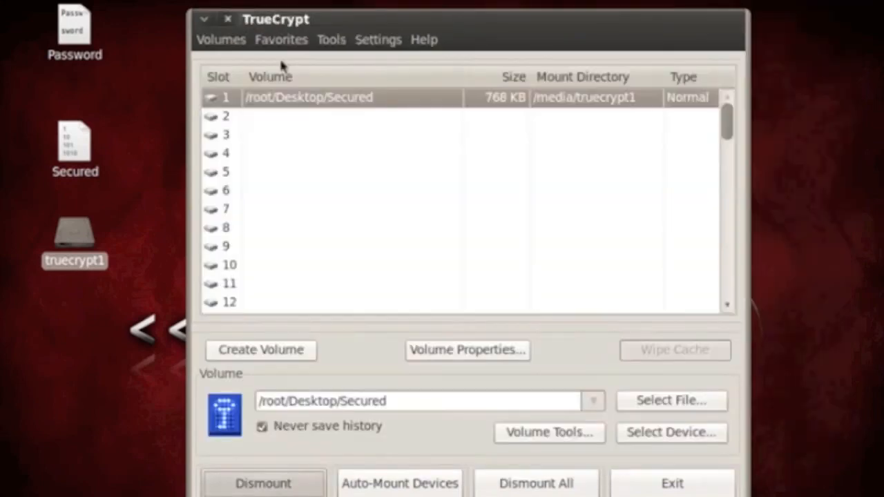
pyautogui.rightClick(75, 237)
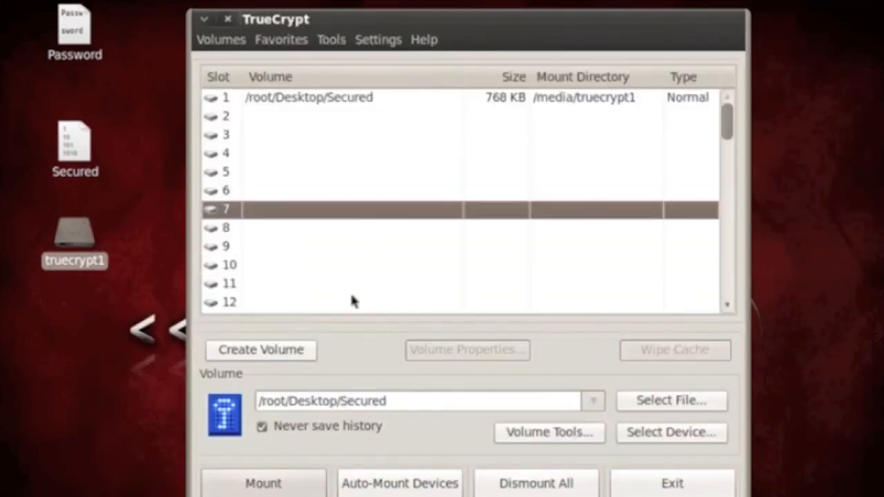
pyautogui.click(536, 483)
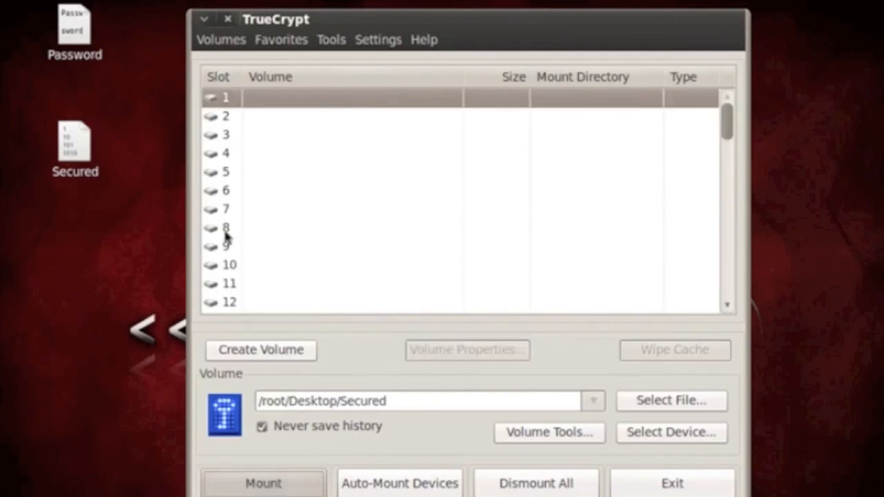
pyautogui.moveTo(228, 20)
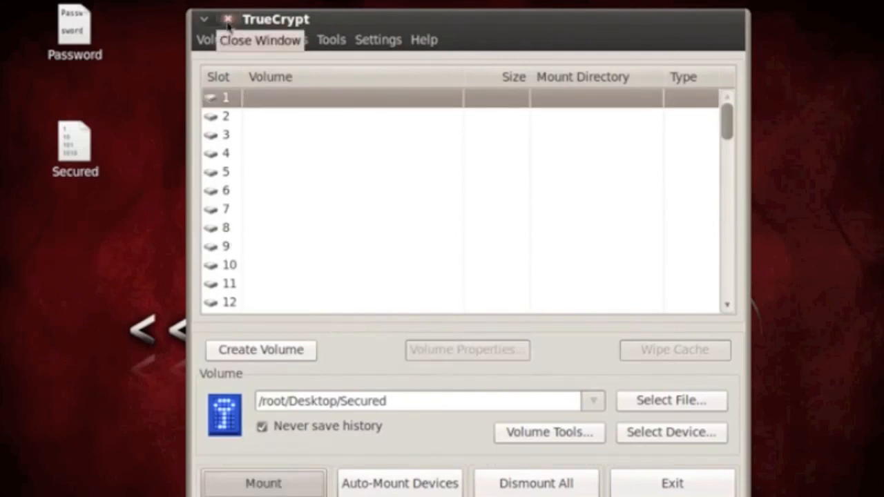
pyautogui.moveTo(235, 27)
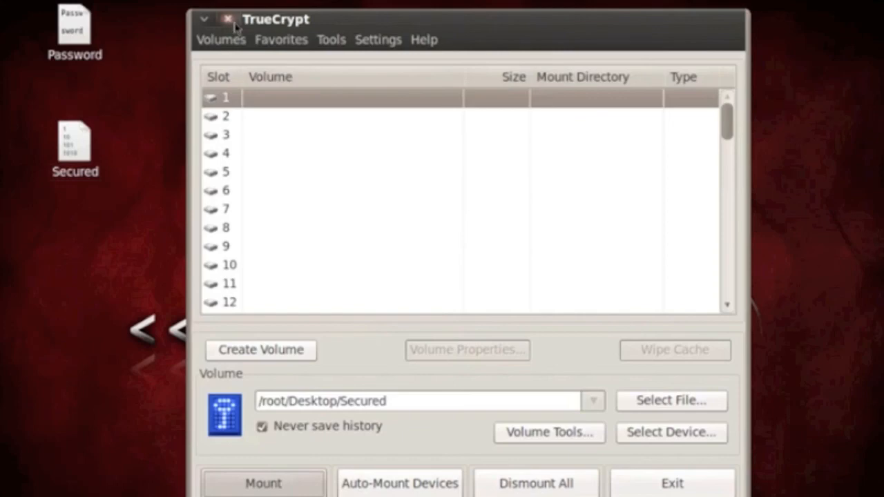
# Exit TrueCrypt, leaving the BackTrack desktop showing only the Password and Secured files.
pyautogui.click(228, 19)
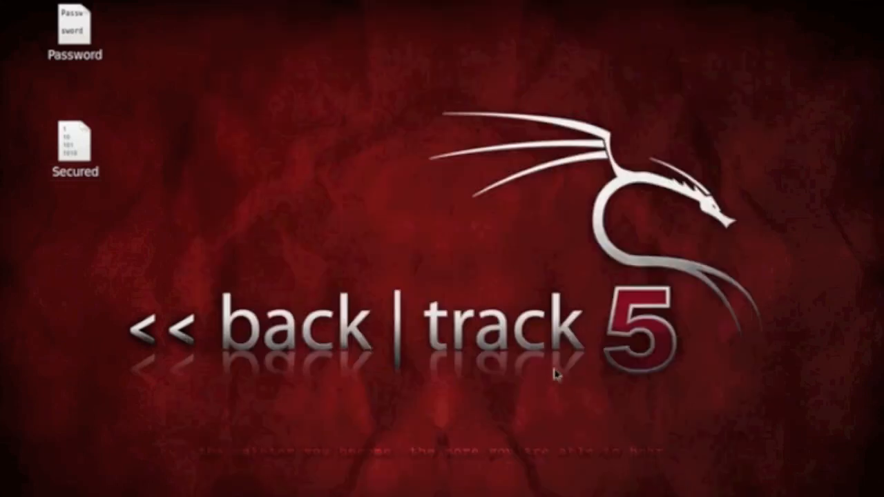
pyautogui.moveTo(430, 238)
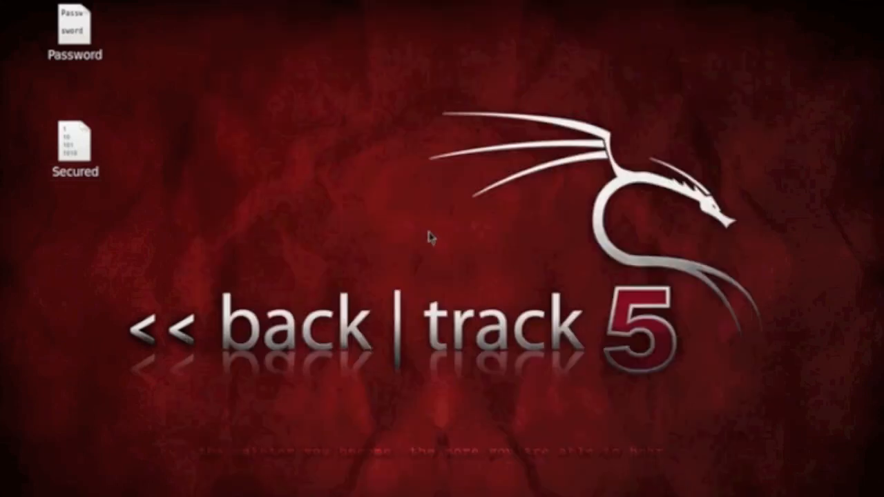